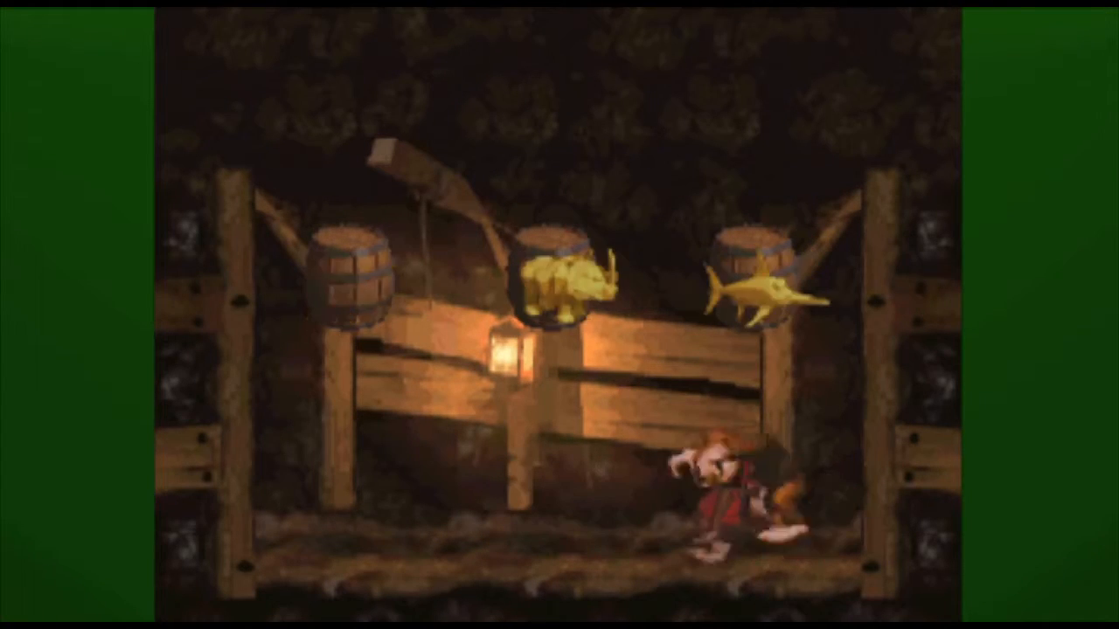
key("Left")
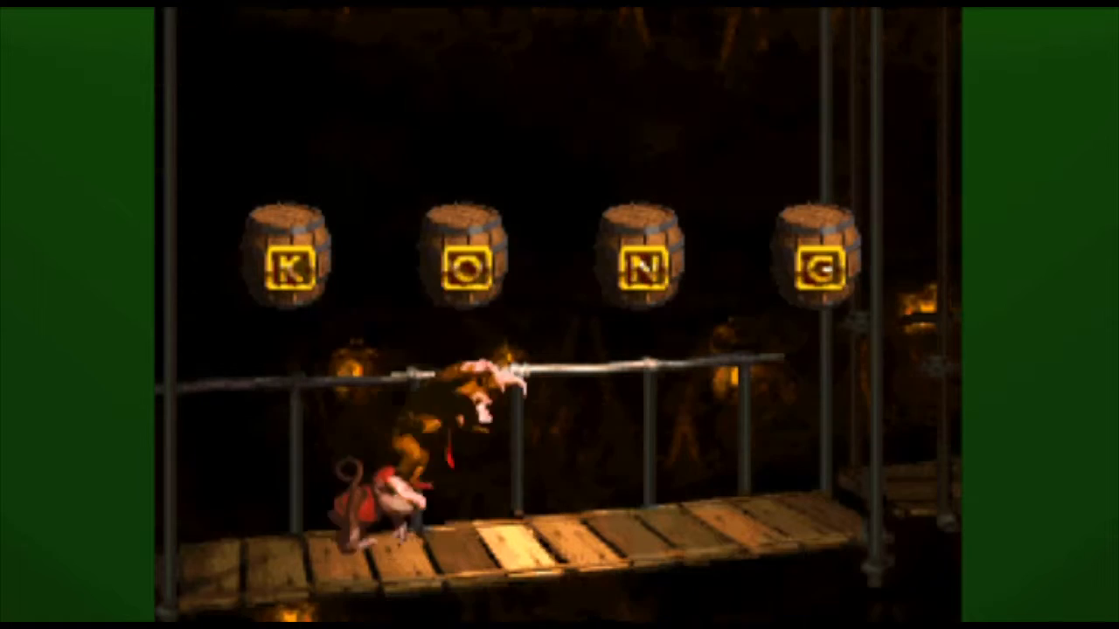
key("Right")
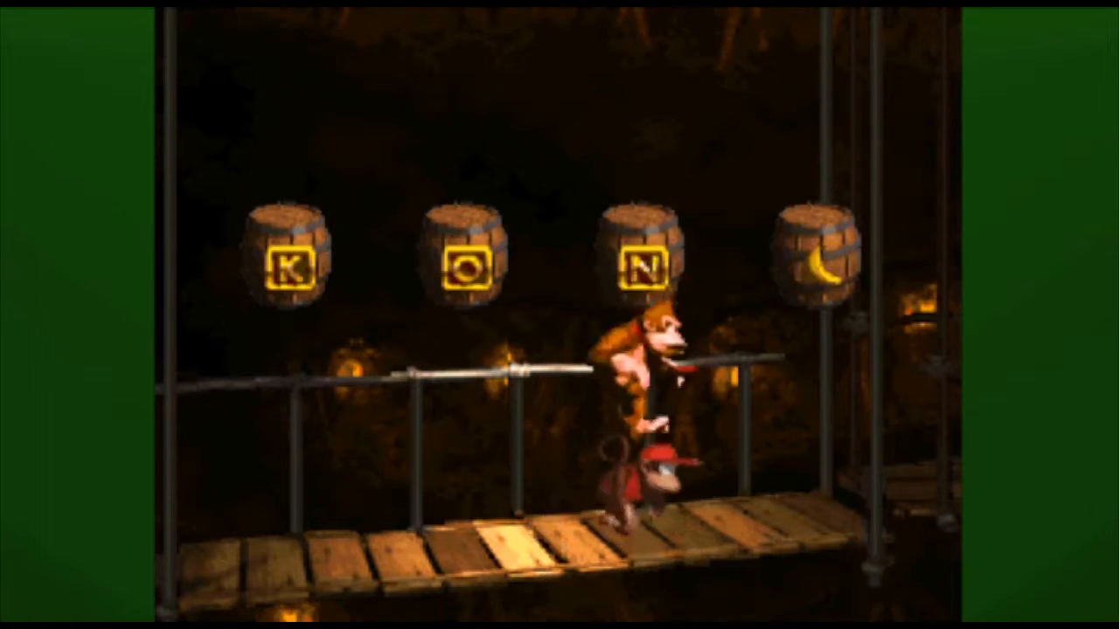